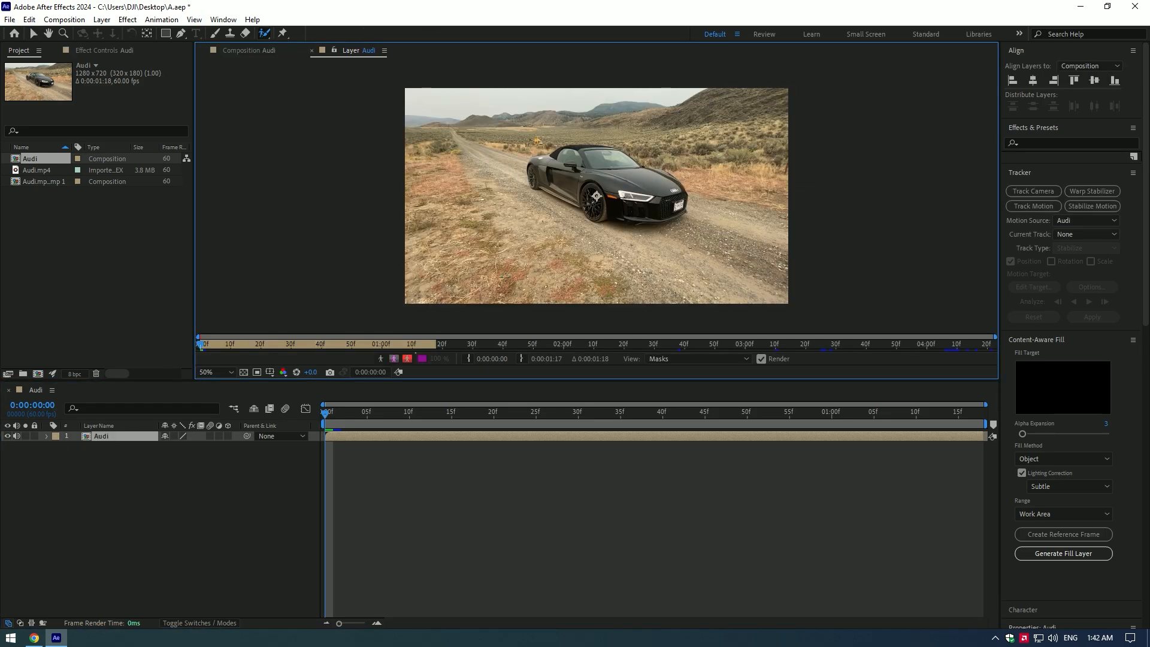
Roto Brush the Audi in the Layer panel and view the cut-out car alone in the composition.
left_click(210, 371)
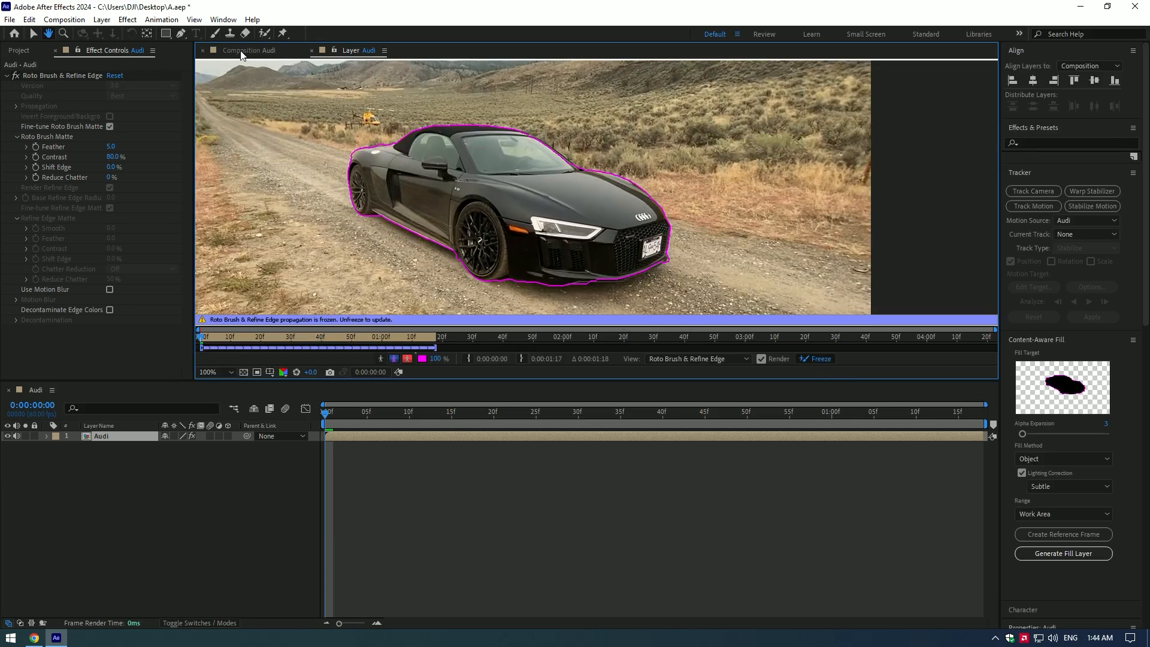
left_click(259, 50)
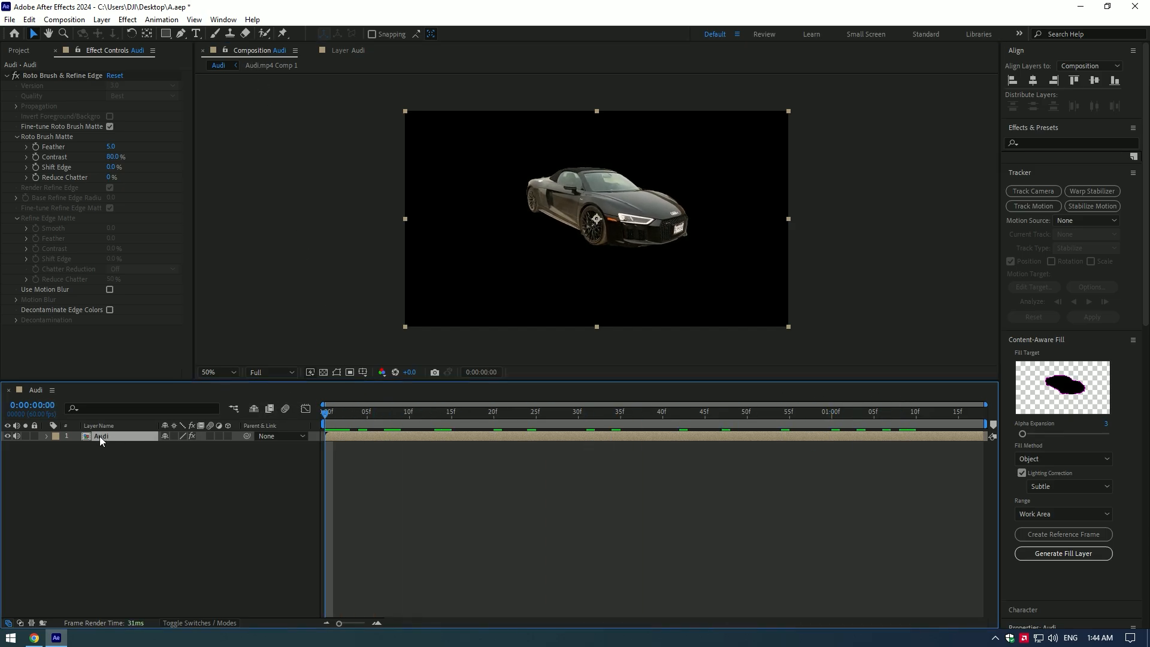
Duplicate the rotoscoped Audi layer with Ctrl+D for a loose pen mask around the car.
key("ctrl+d")
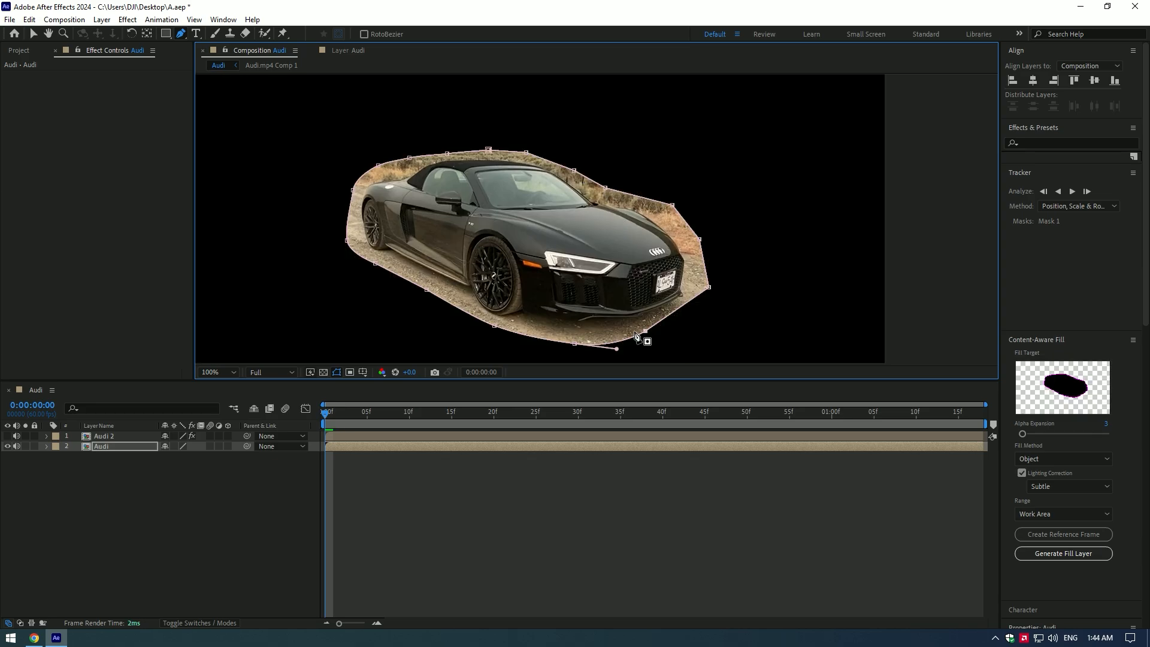
Track the car's mask forward through the clip using Position, Scale & Rotation.
left_click(46, 445)
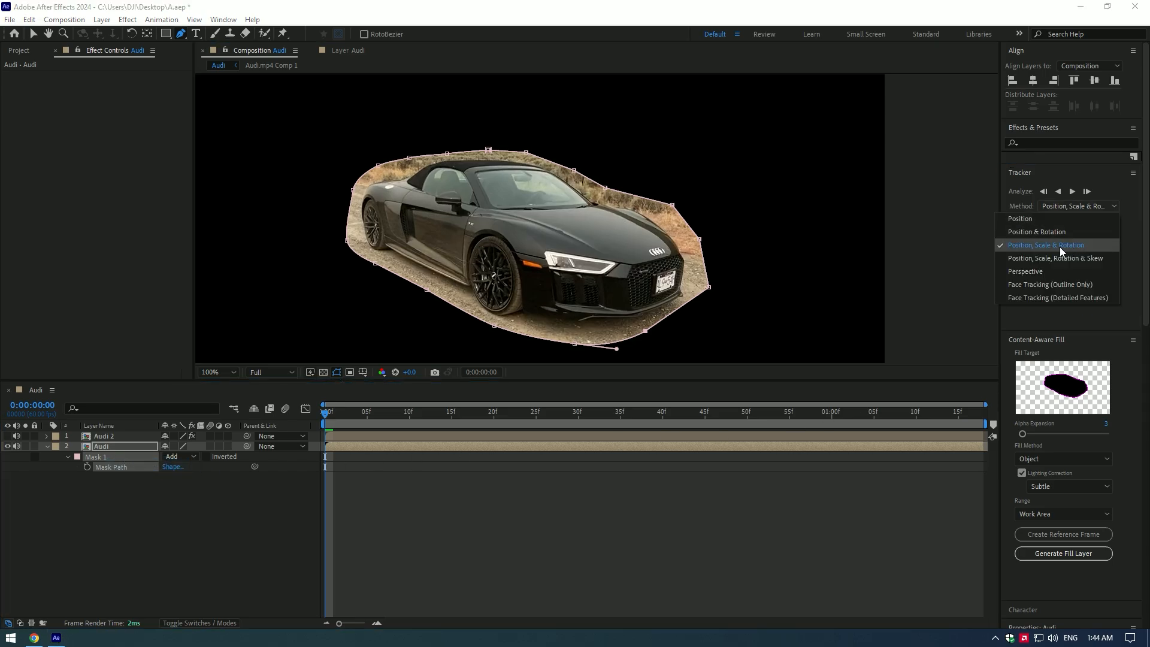
left_click(1047, 244)
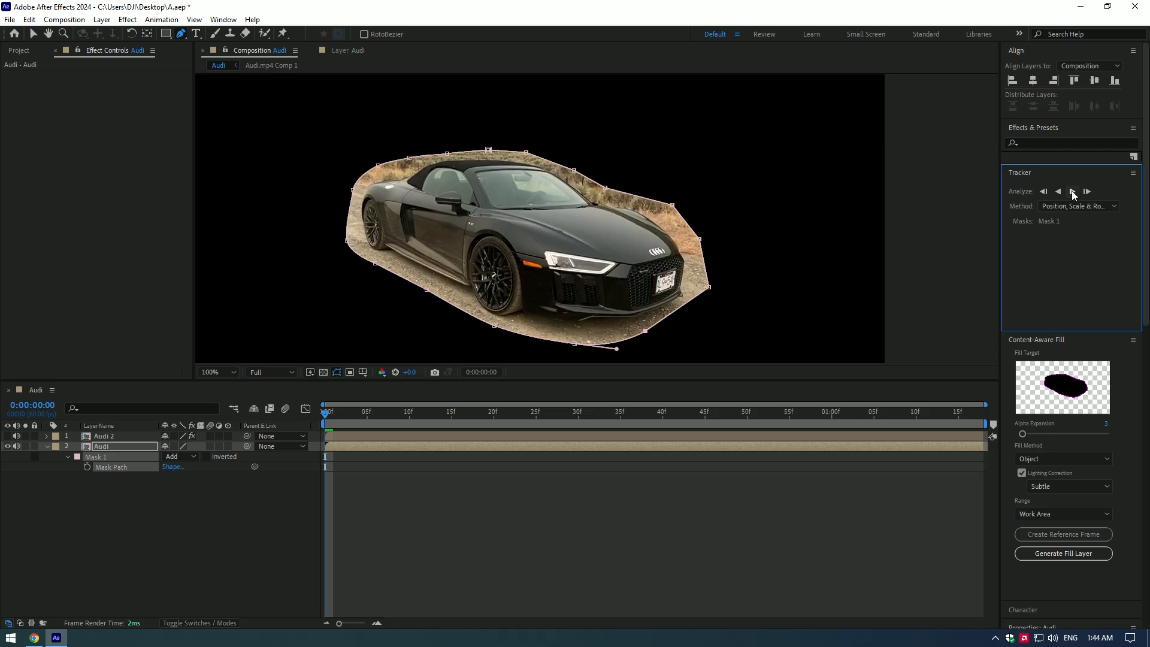
left_click(1071, 192)
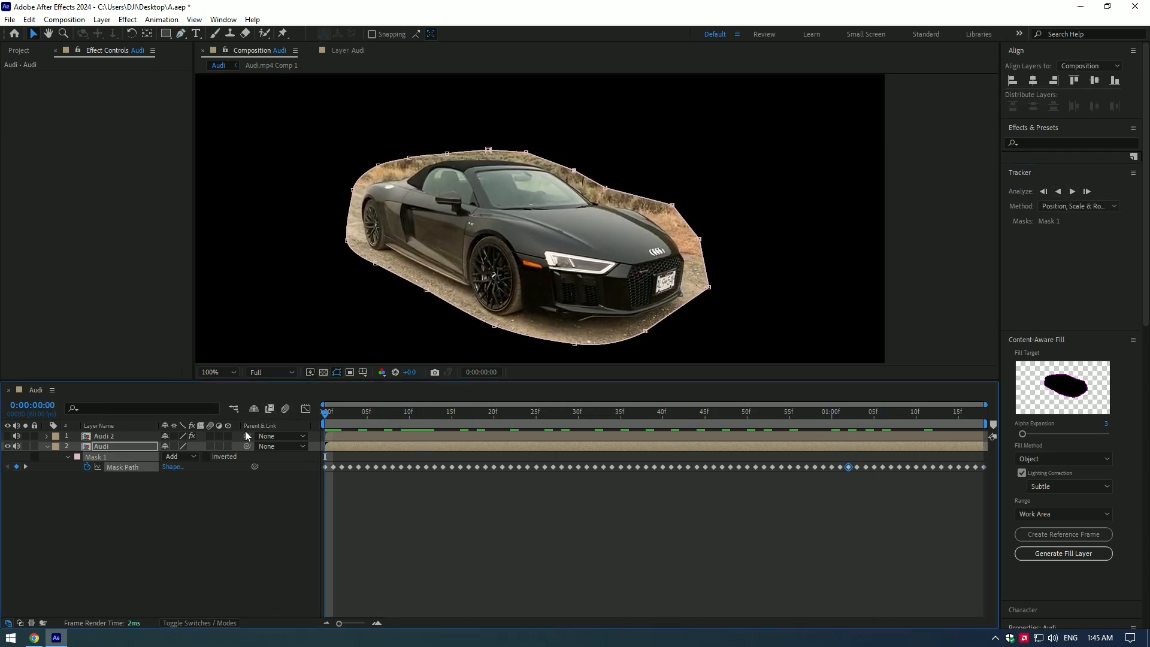
Switch the mask mode to Subtract and create a Content-Aware Fill reference frame of the road.
left_click(176, 457)
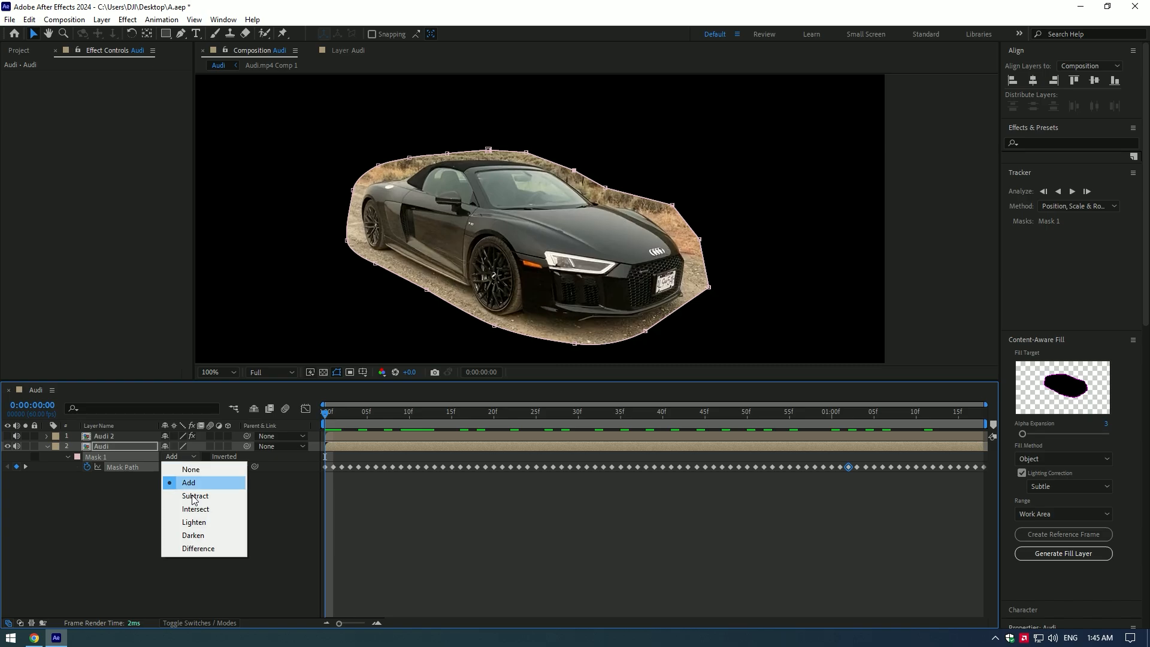
left_click(195, 496)
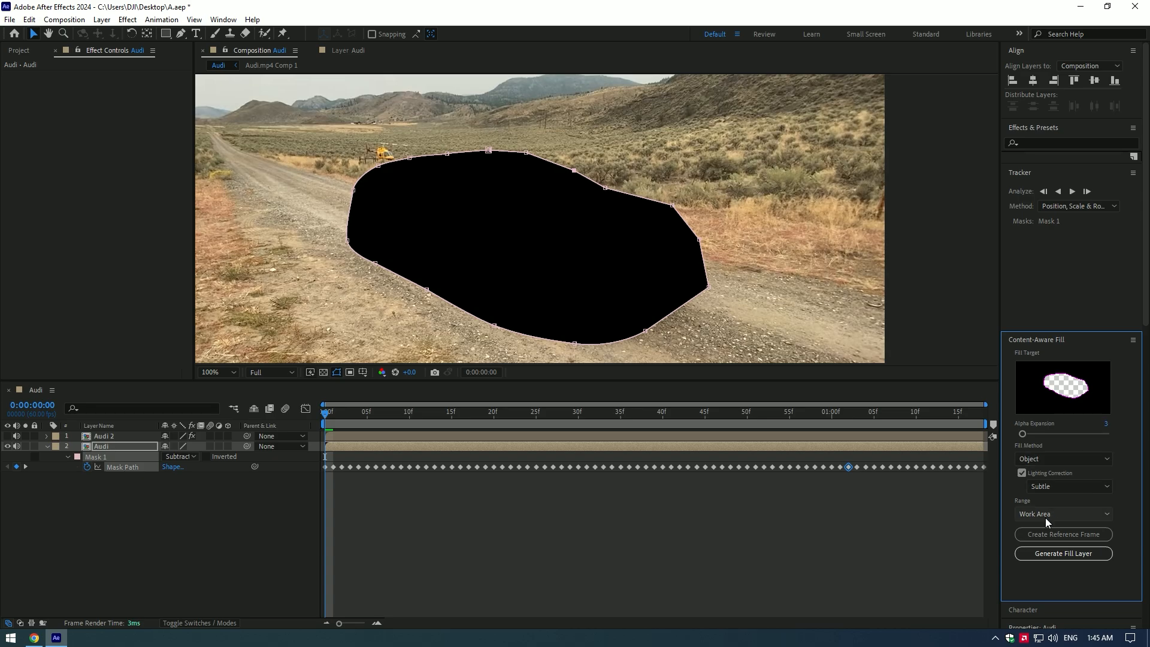
left_click(1063, 534)
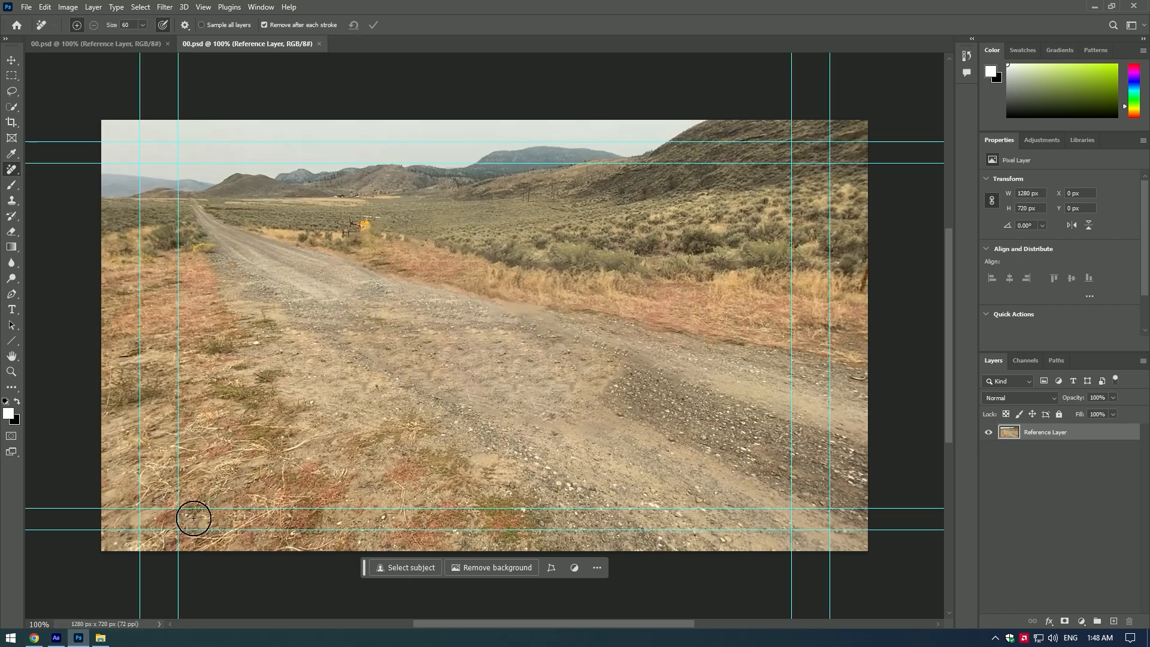
Return from Photoshop to After Effects with the healed car-free reference frame.
left_click(56, 636)
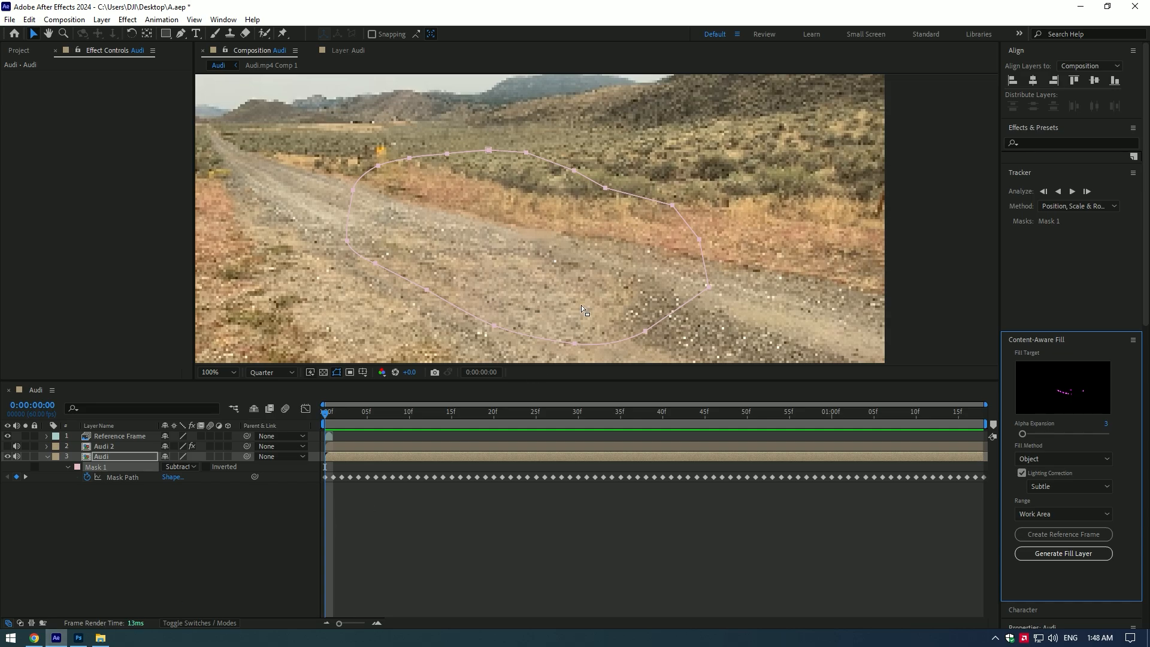
Zoom the viewer to 50% and generate the fill layer showing the empty road.
left_click(213, 371)
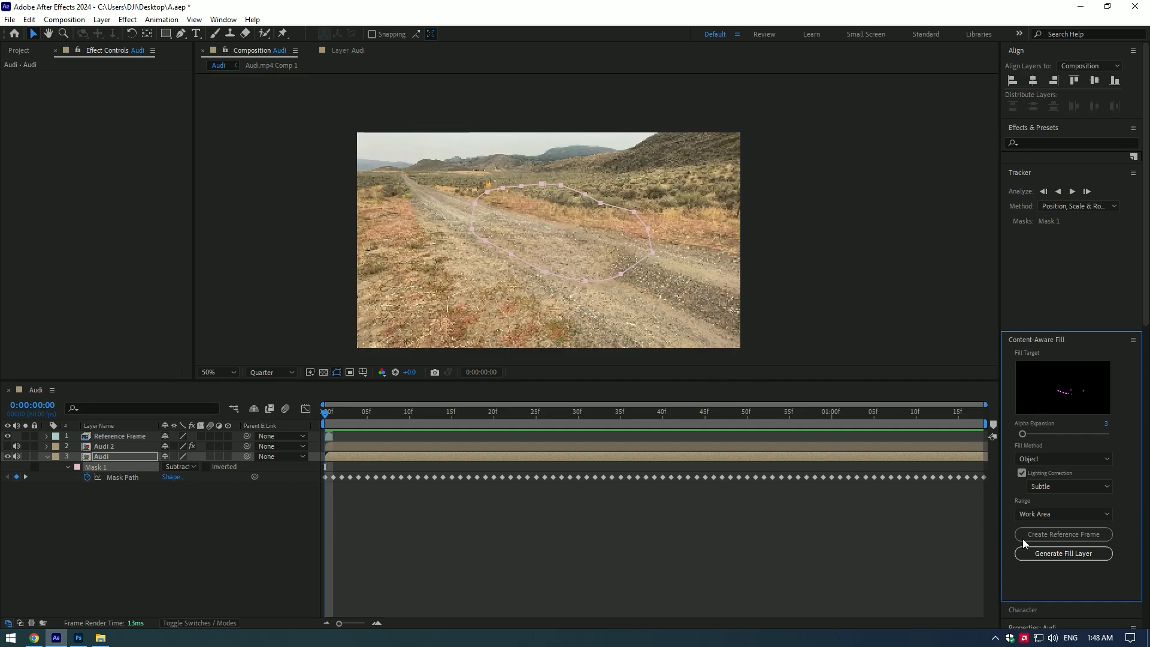
mouse_move(1063, 554)
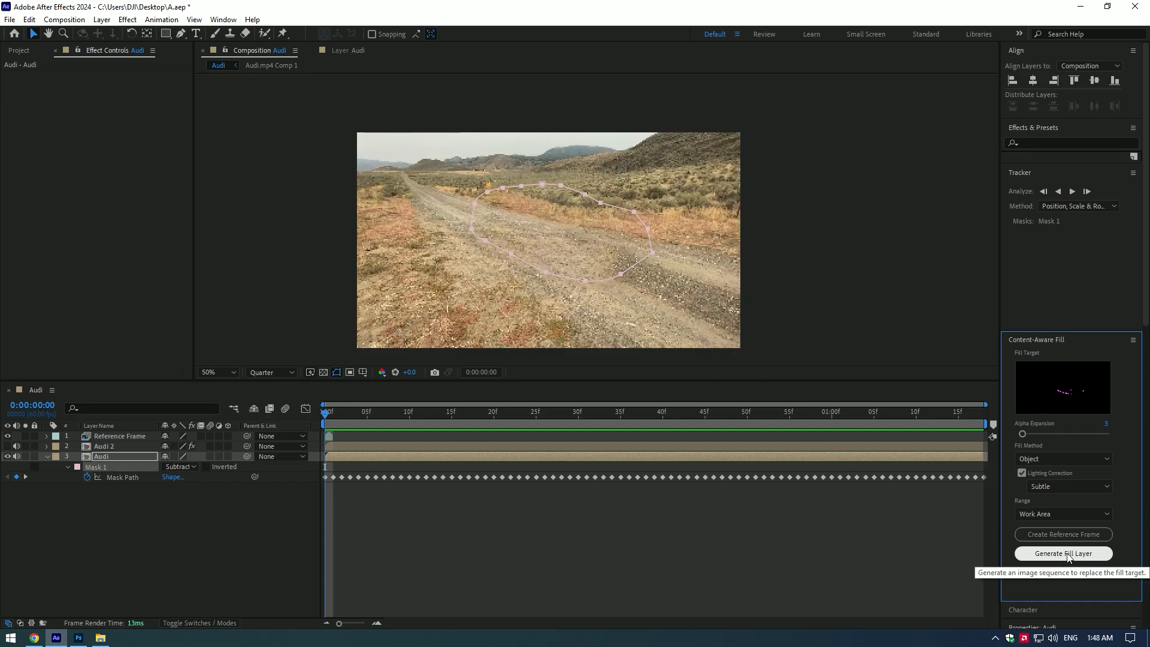
left_click(1062, 553)
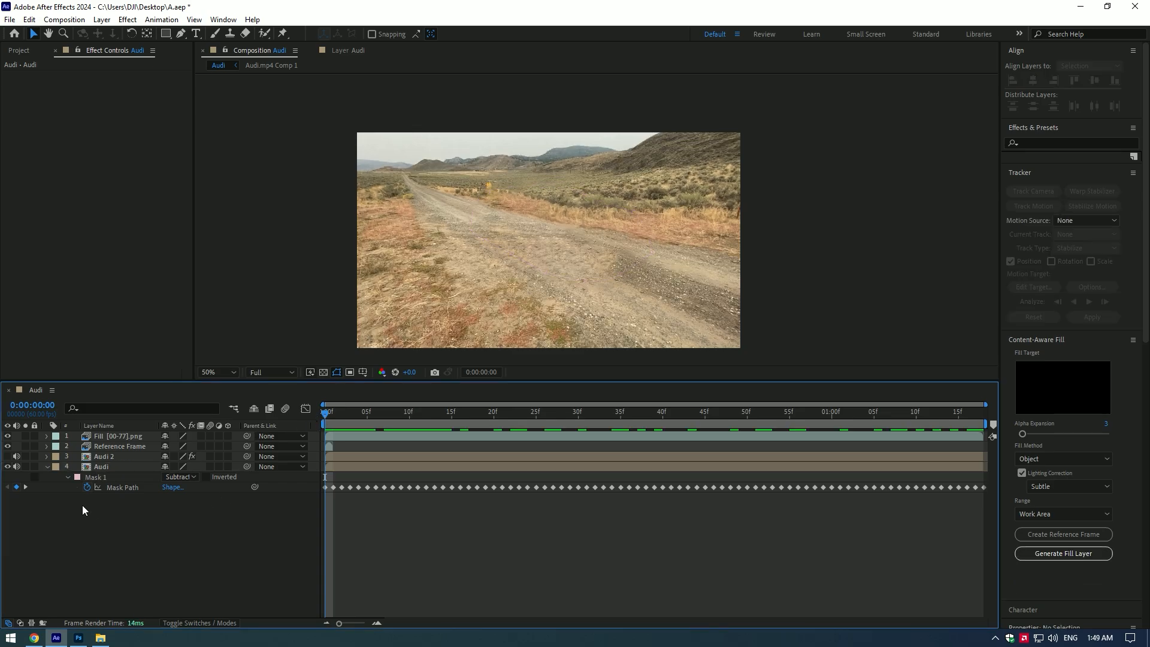
left_click(103, 456)
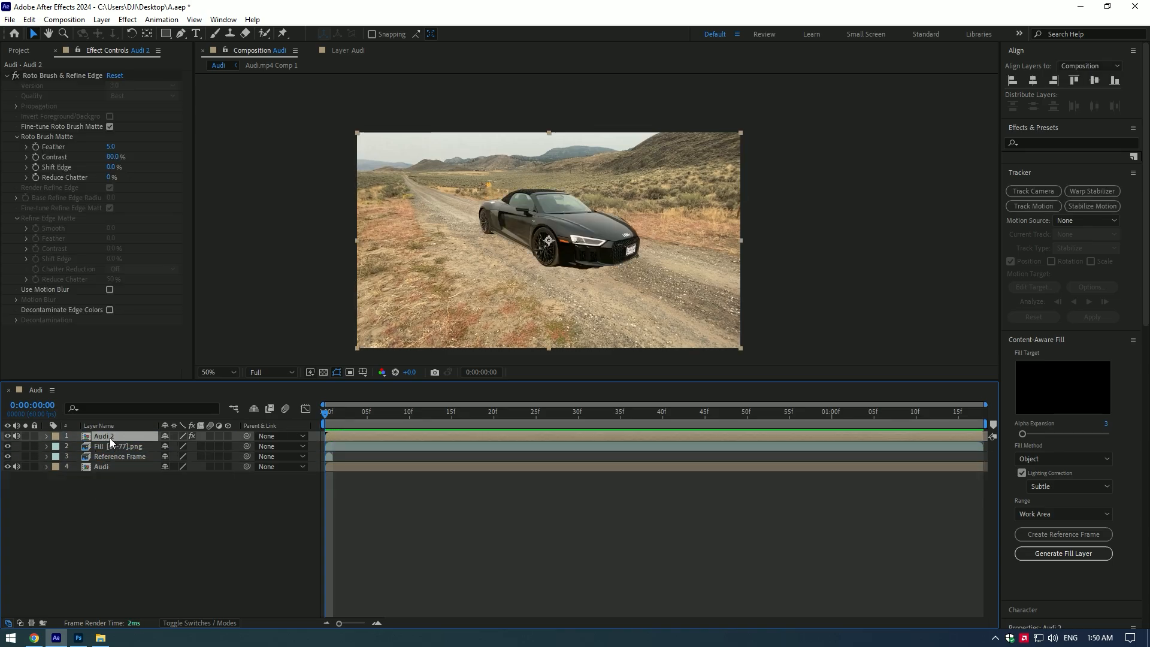
Make the cut-out Audi 2 layer 3D and keyframe its position and scale across the clip.
left_click(45, 436)
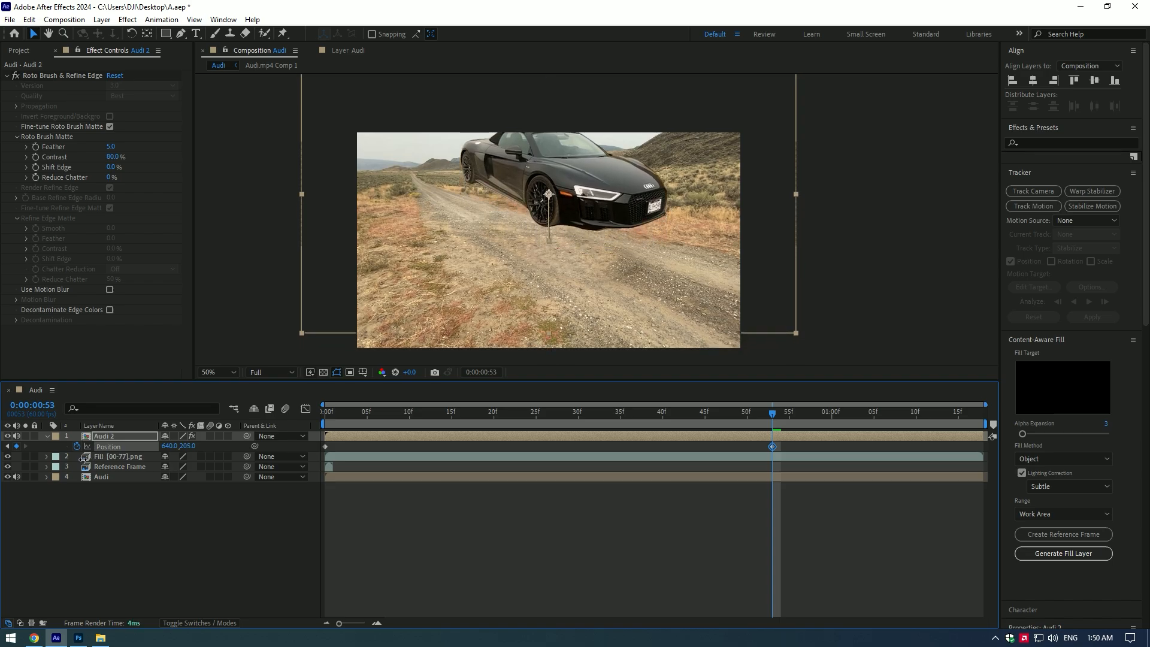
left_click(661, 411)
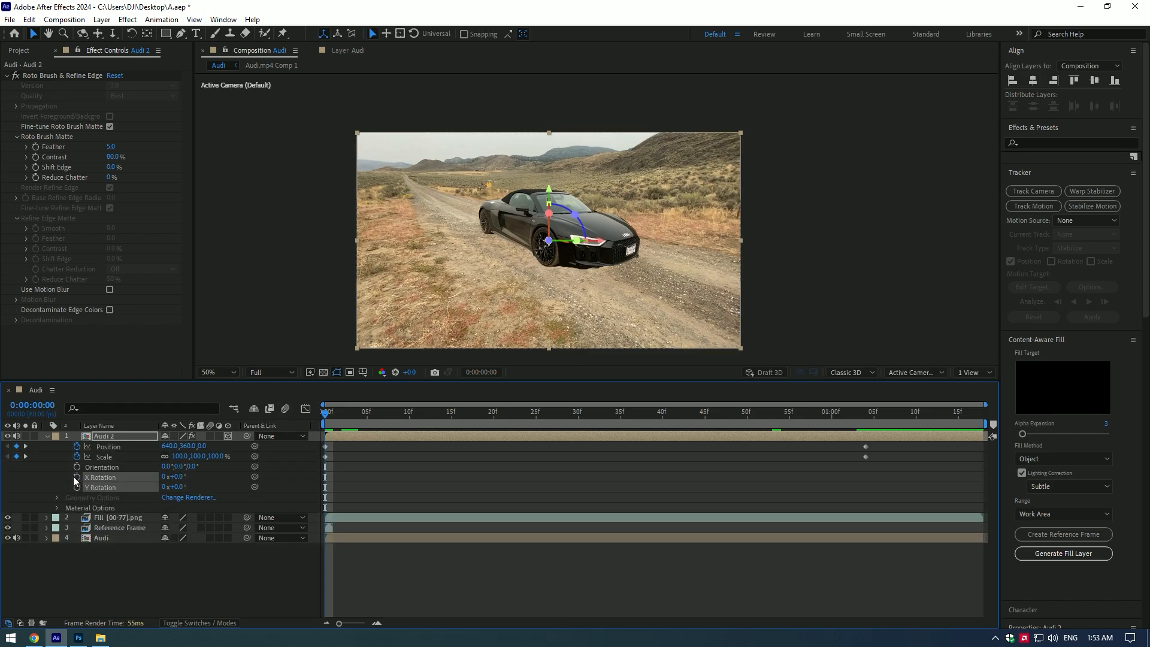
Keyframe the car's X and Y rotation at the start and later in the clip.
left_click(76, 477)
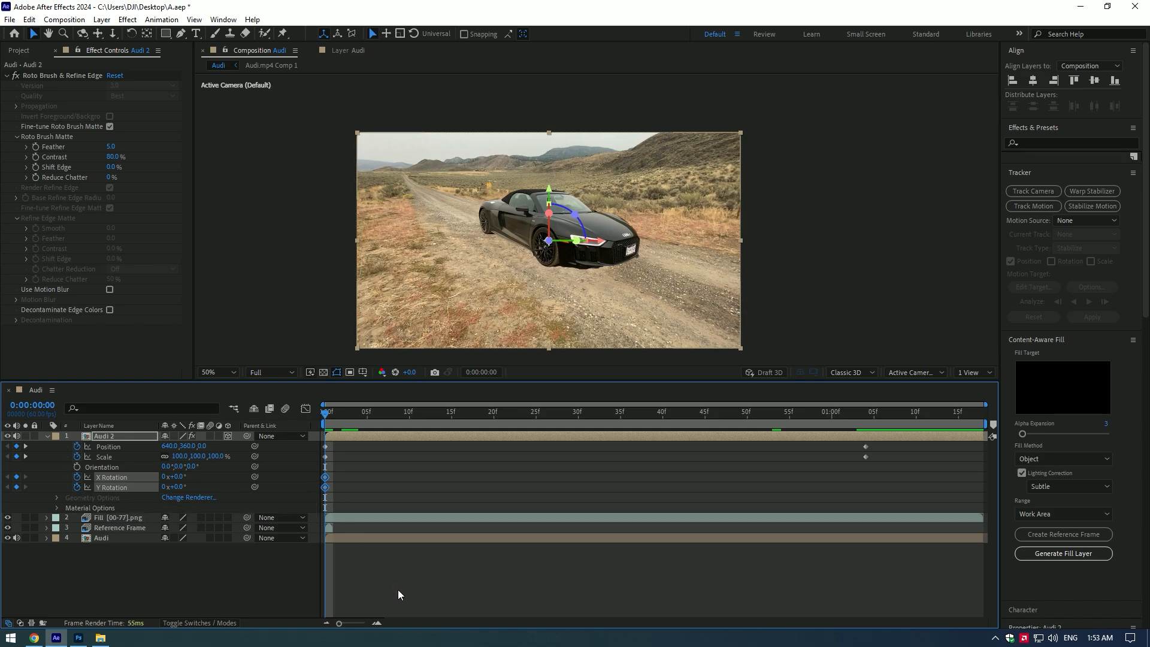
left_click(870, 414)
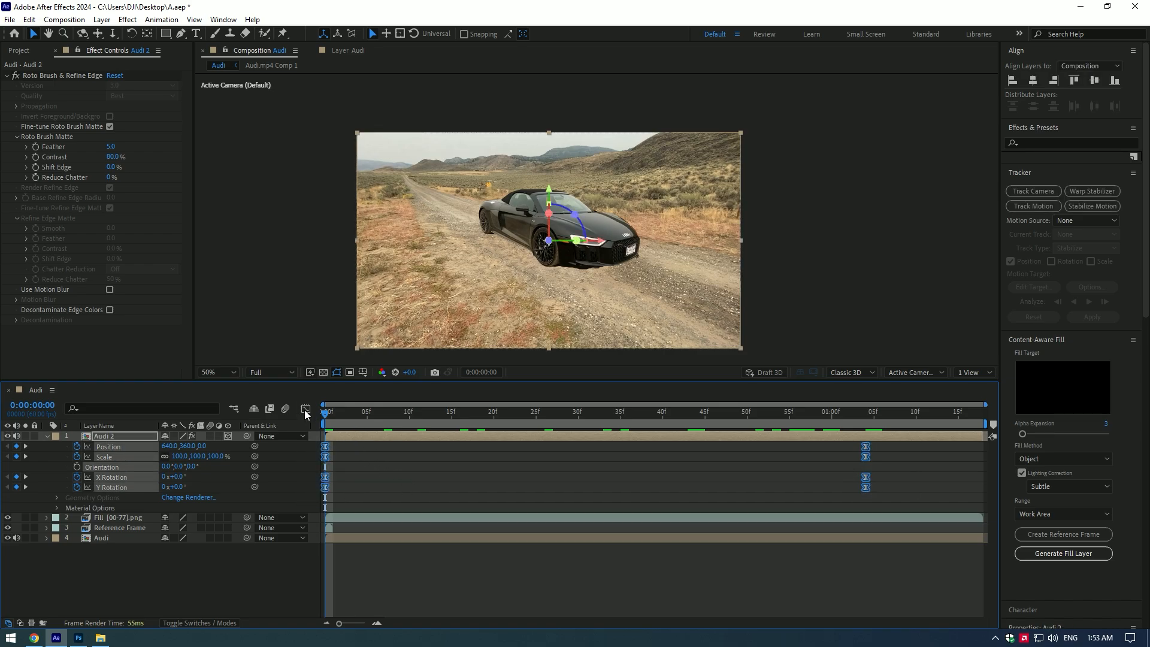
Ease all keyframes, tune the influence in the Graph Editor and preview the floating car.
left_click(306, 409)
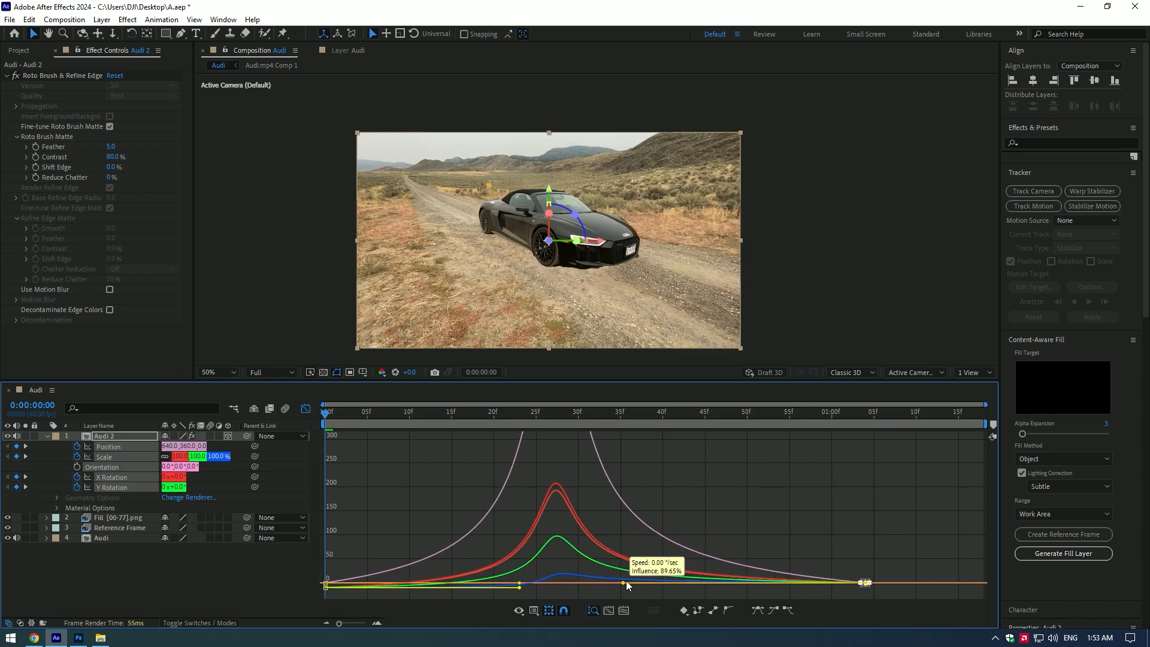
left_click(492, 411)
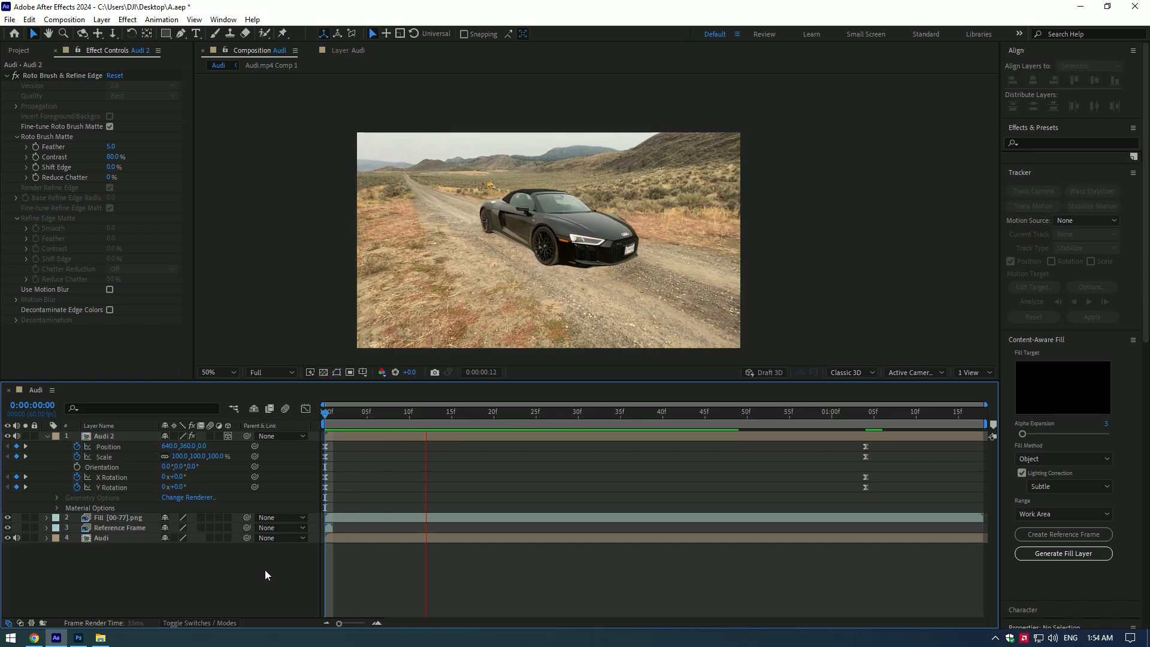
left_click(743, 411)
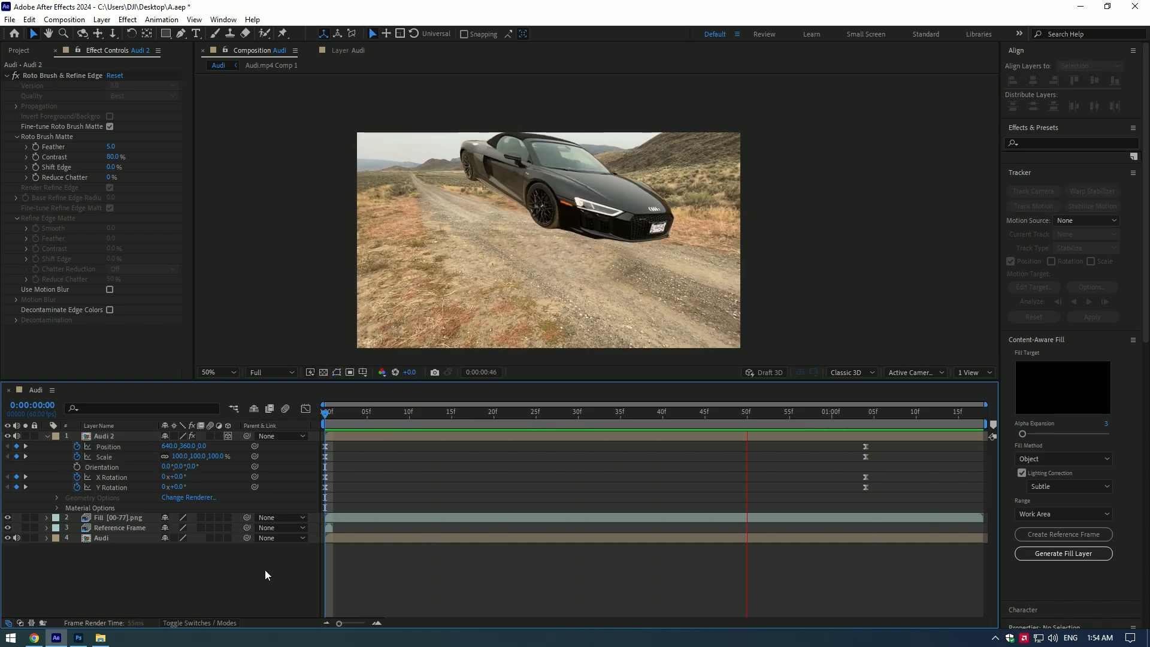